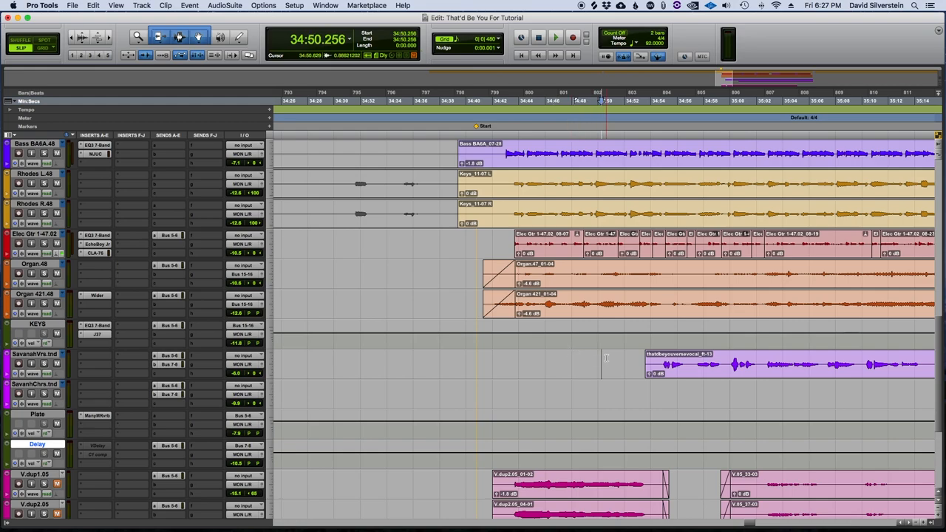
Step: Play back the vocal entrance, then lengthen the D-Verb decay to 12.7 seconds
click(555, 37)
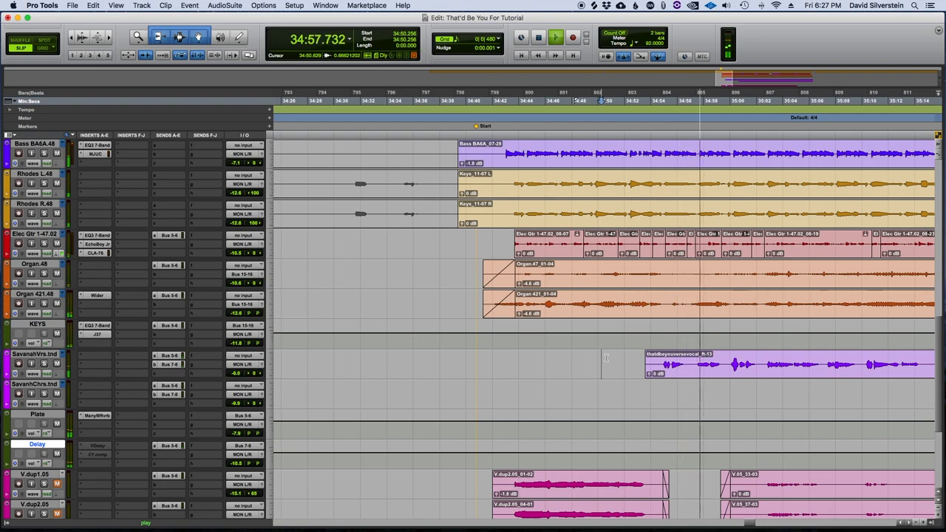
click(555, 37)
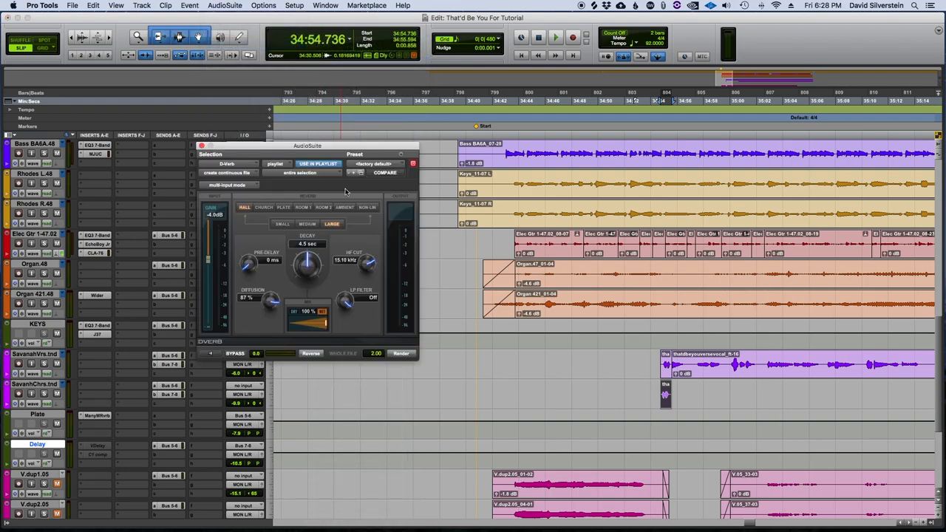
drag(306, 266, 309, 259)
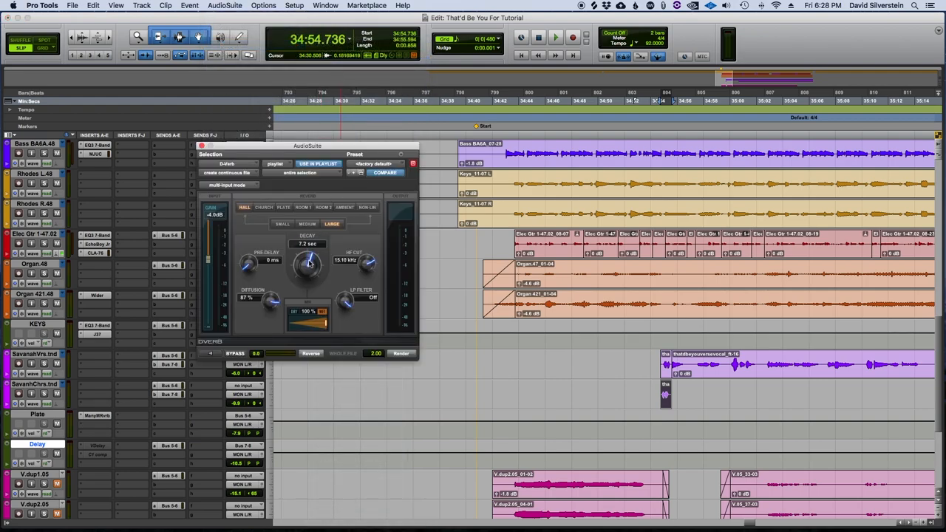
drag(308, 263, 310, 255)
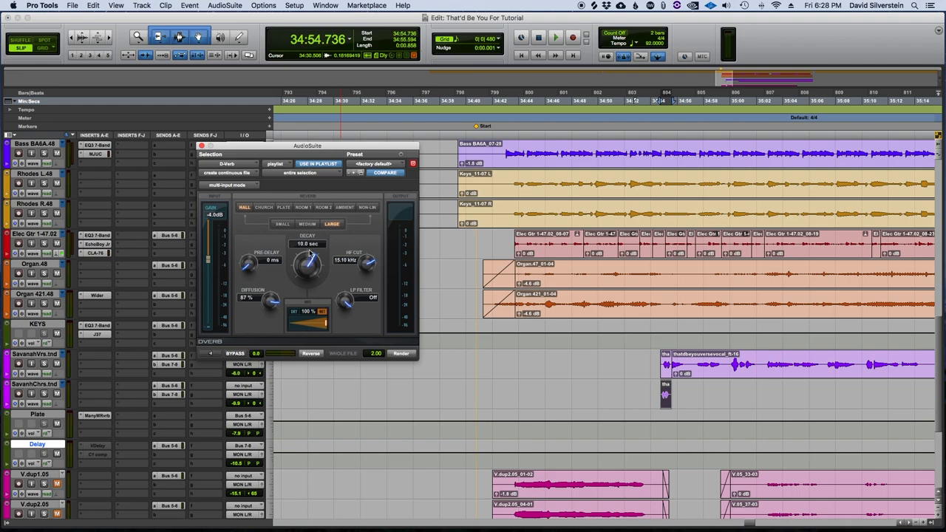
drag(307, 259, 315, 255)
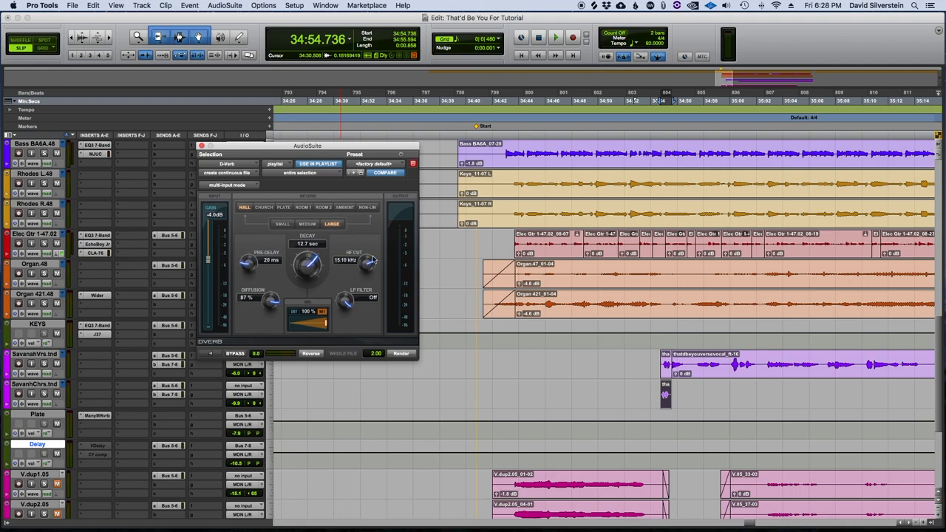
Step: Lower the D-Verb high cut to 7.87 kHz and preview it on the copied syllable
drag(364, 260, 363, 266)
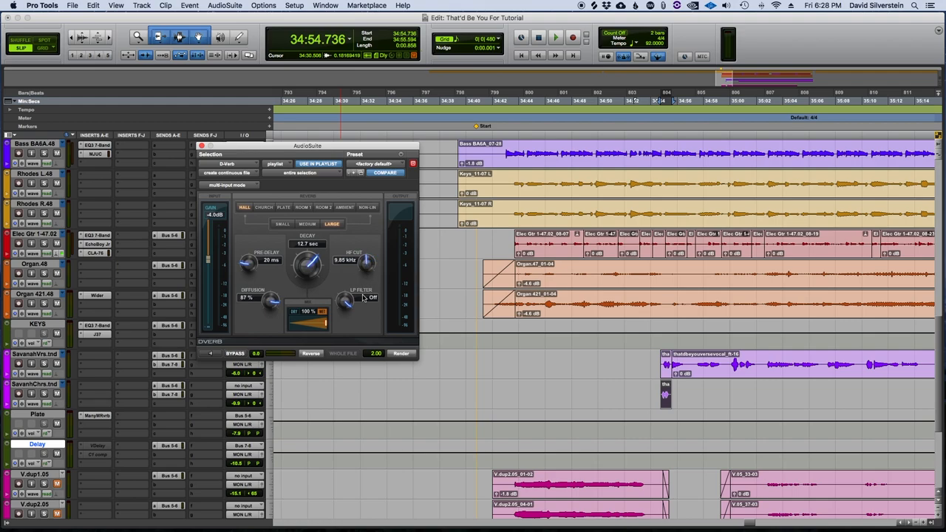
drag(362, 260, 359, 266)
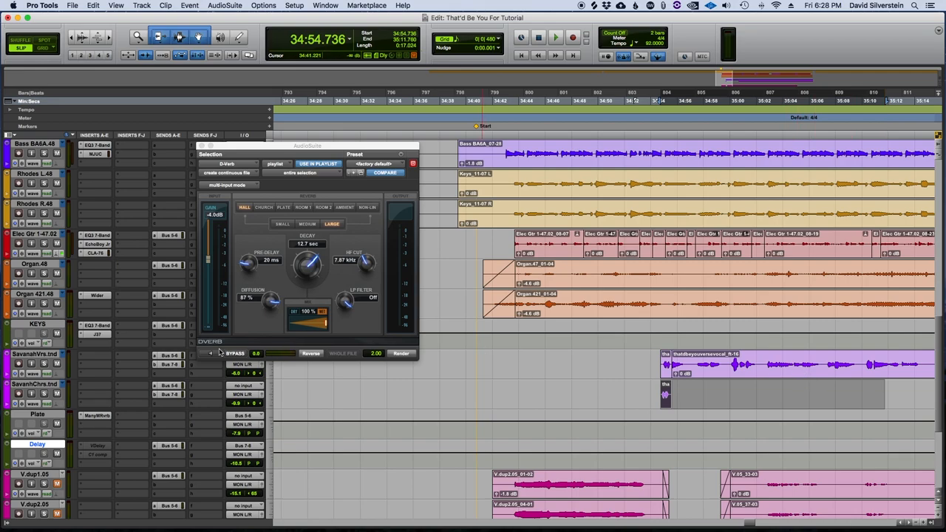
click(210, 353)
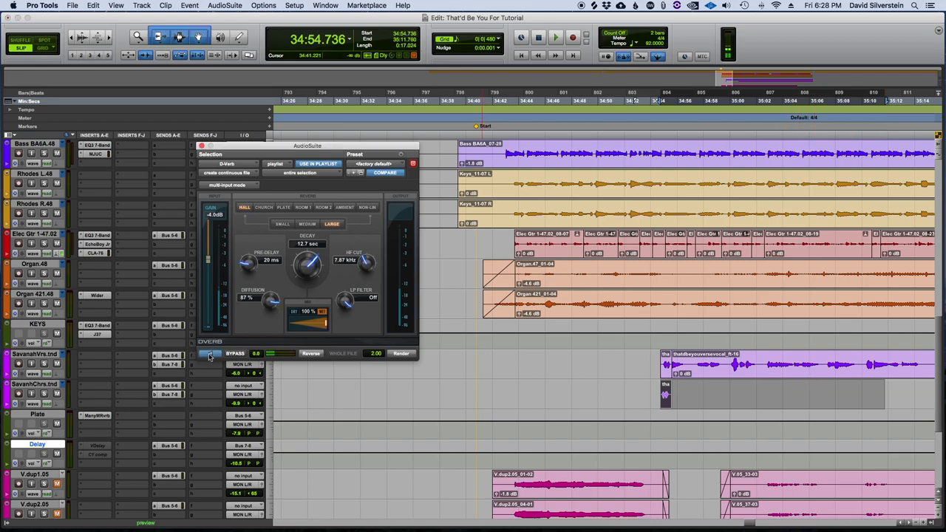
mouse_move(211, 354)
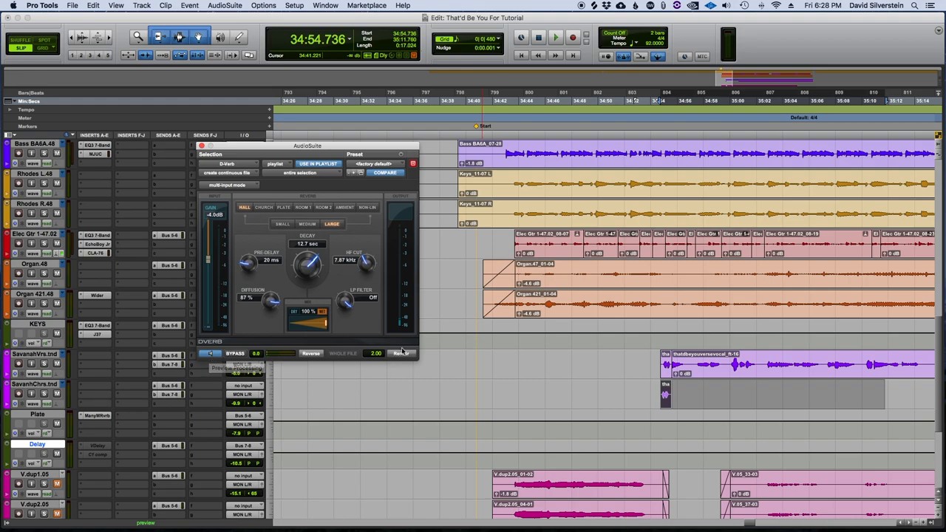
Step: Render the D-Verb tail onto the copied syllable, then reverse the rendered clip
click(402, 353)
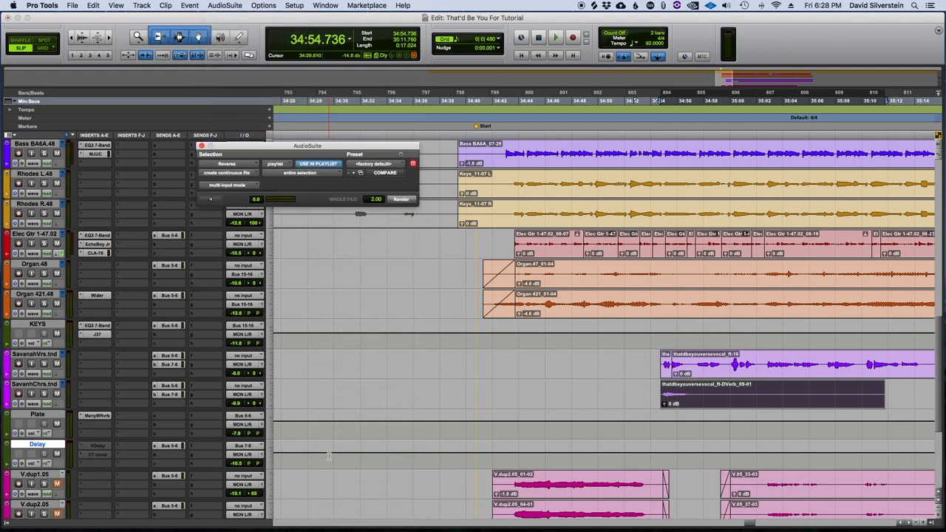
click(400, 199)
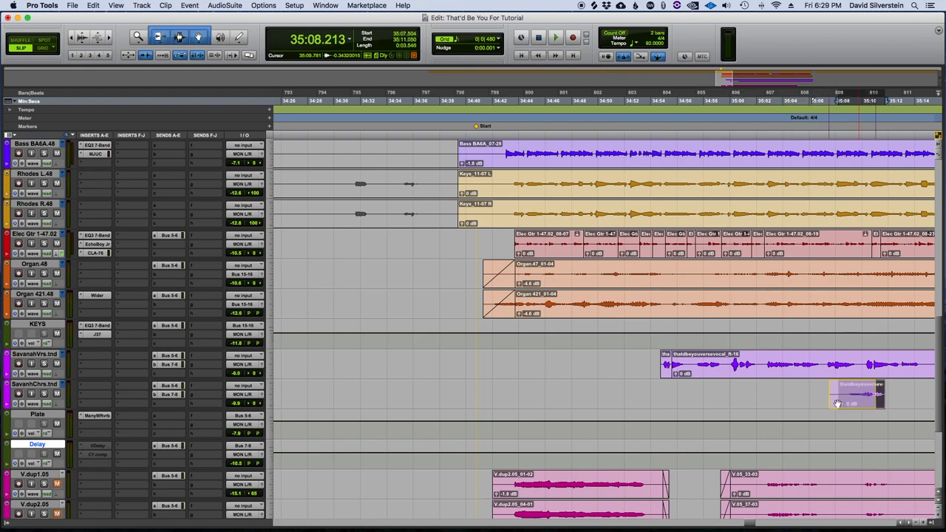
Step: Drag the reversed reverb clip left so it ends at the vocal entrance
drag(857, 399, 647, 395)
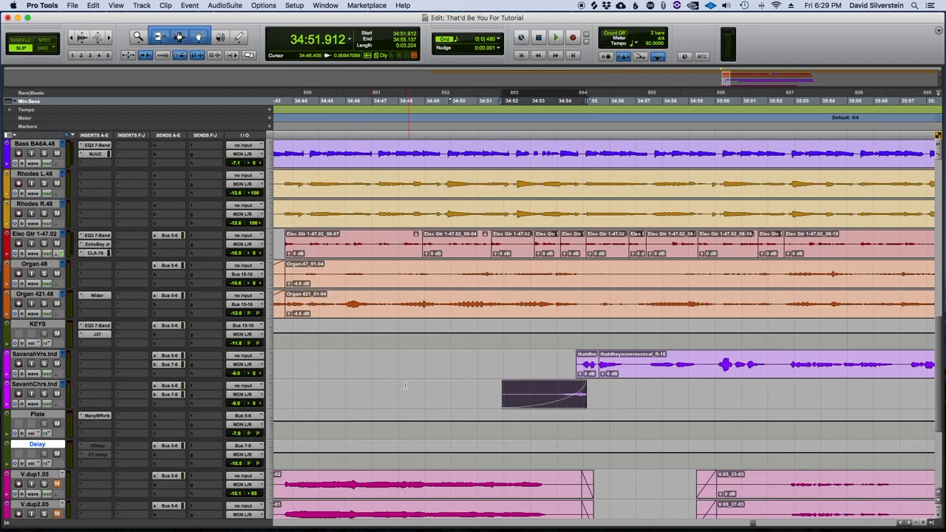
click(556, 37)
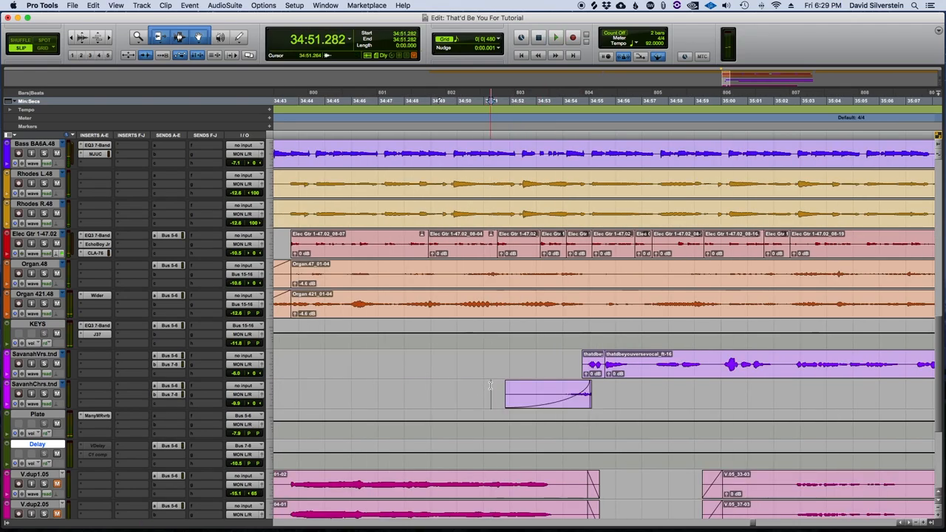
click(555, 37)
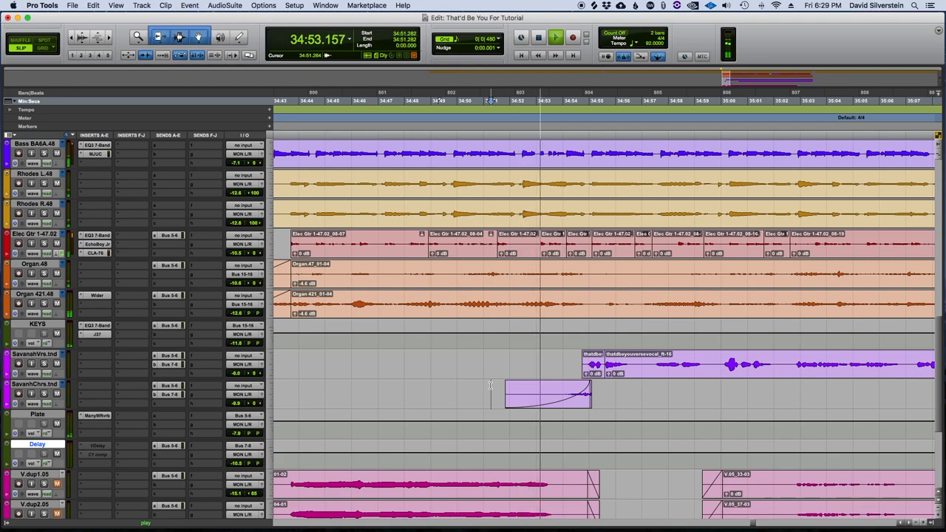